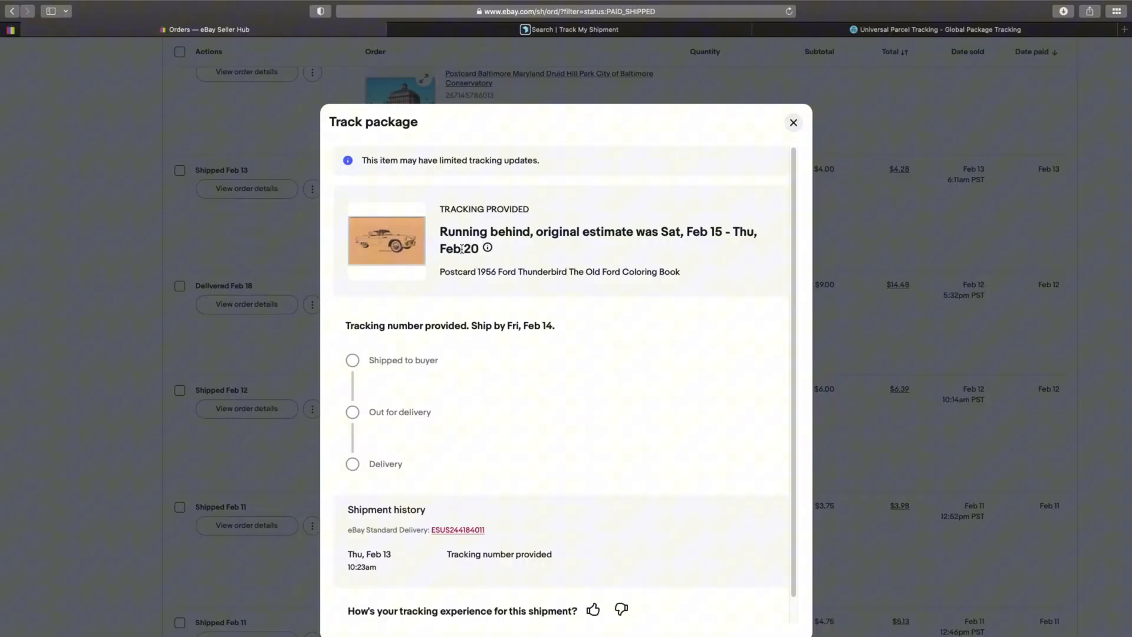
pyautogui.moveTo(676, 137)
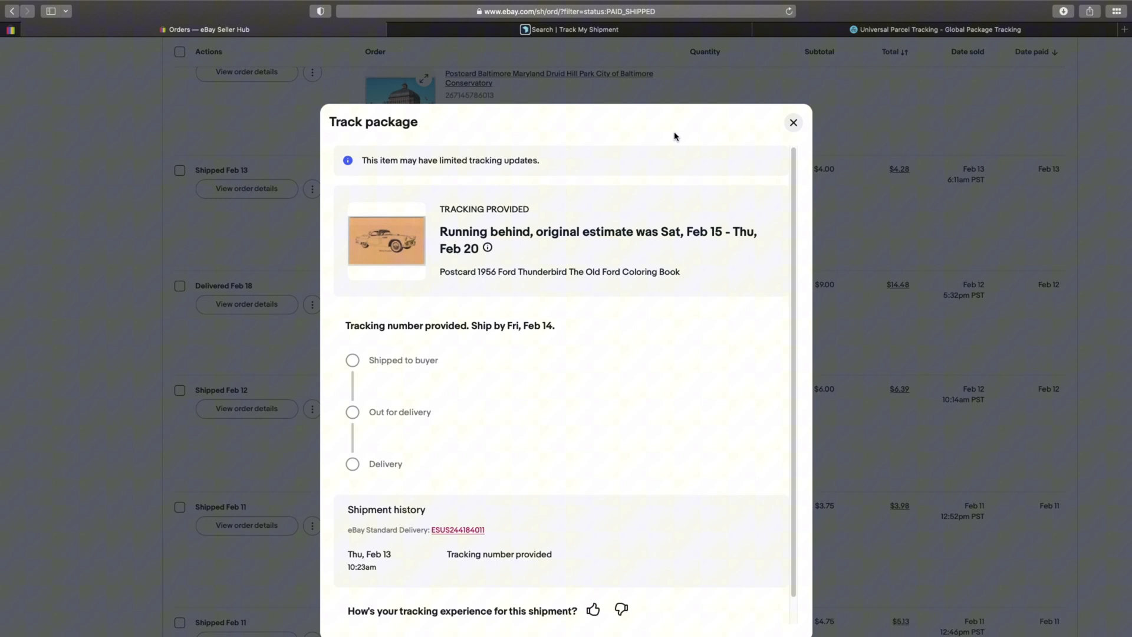
pyautogui.moveTo(623, 312)
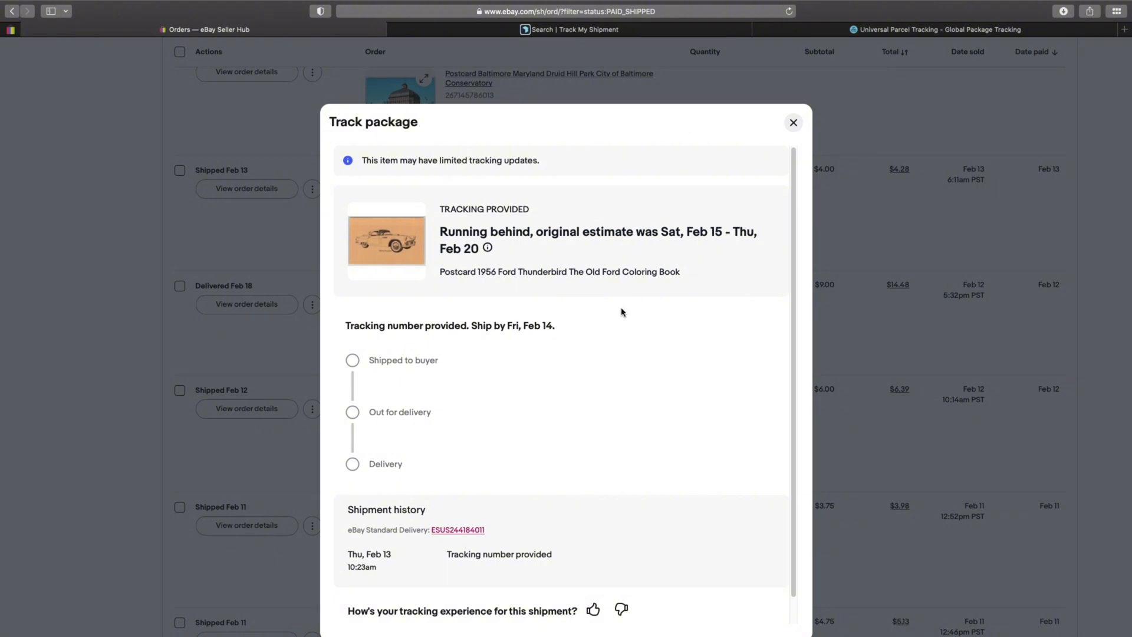
pyautogui.moveTo(388, 557)
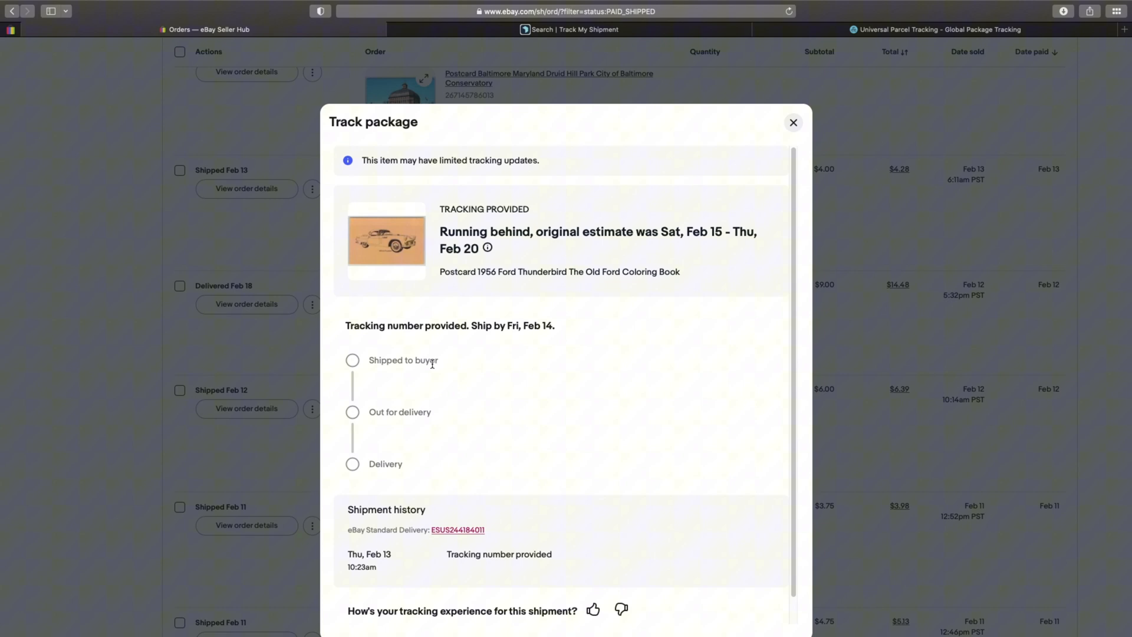
pyautogui.moveTo(368, 501)
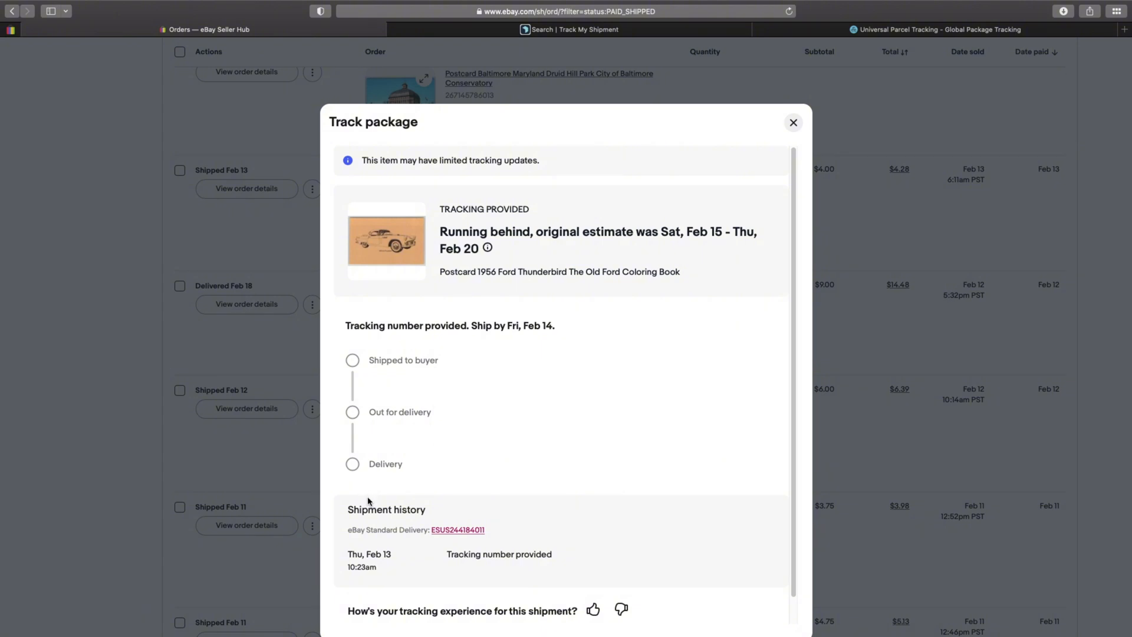
pyautogui.moveTo(640, 555)
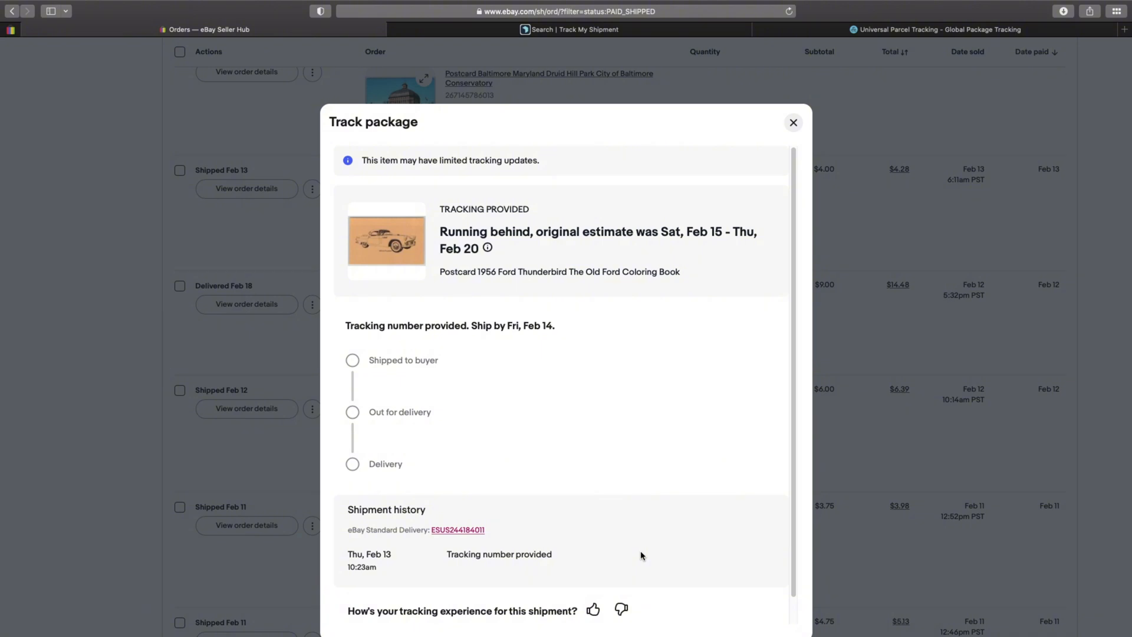
pyautogui.moveTo(515, 531)
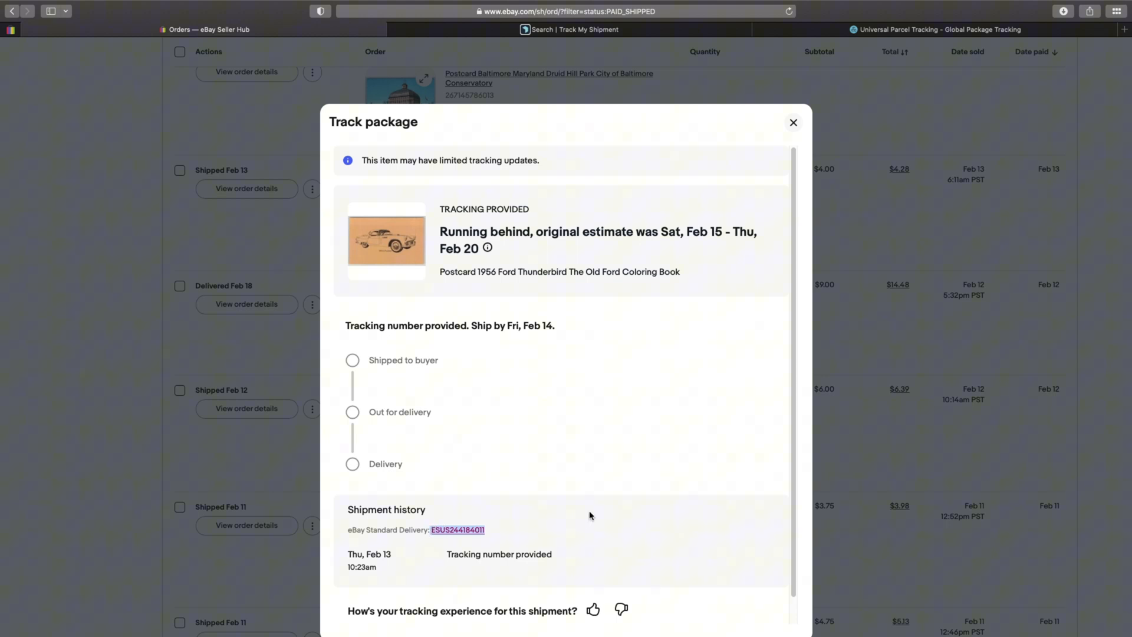
pyautogui.moveTo(563, 89)
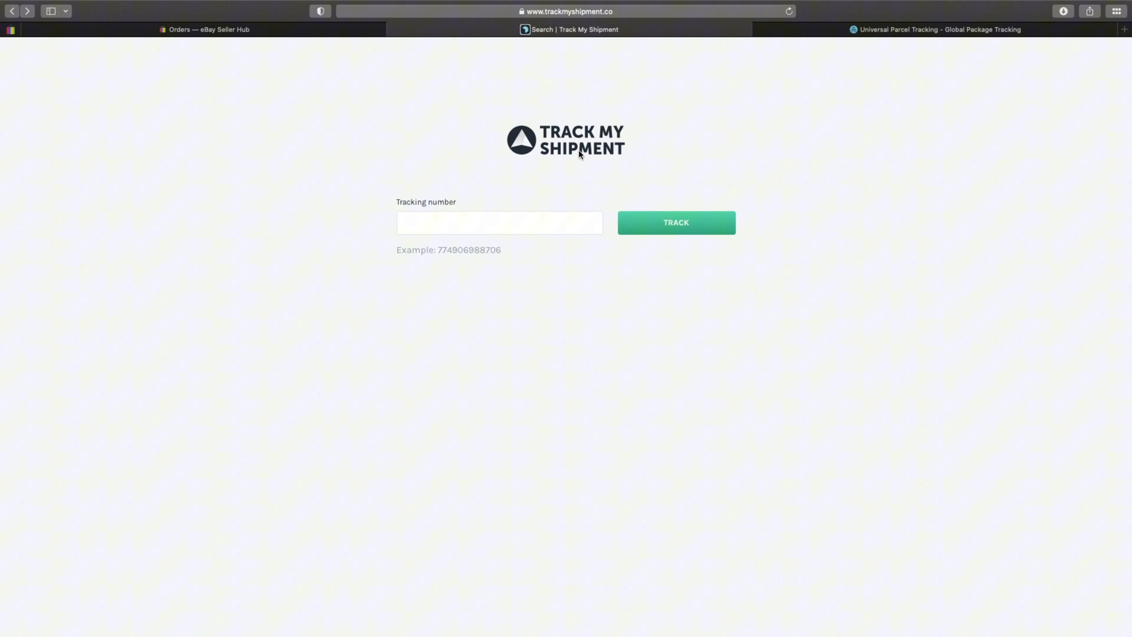
pyautogui.moveTo(614, 23)
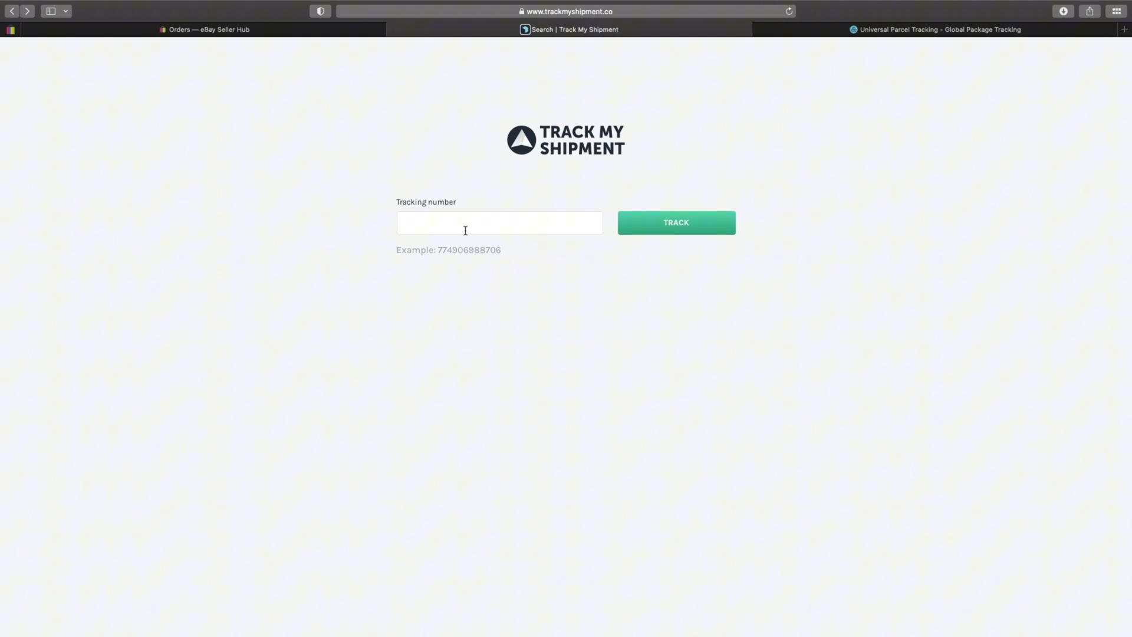
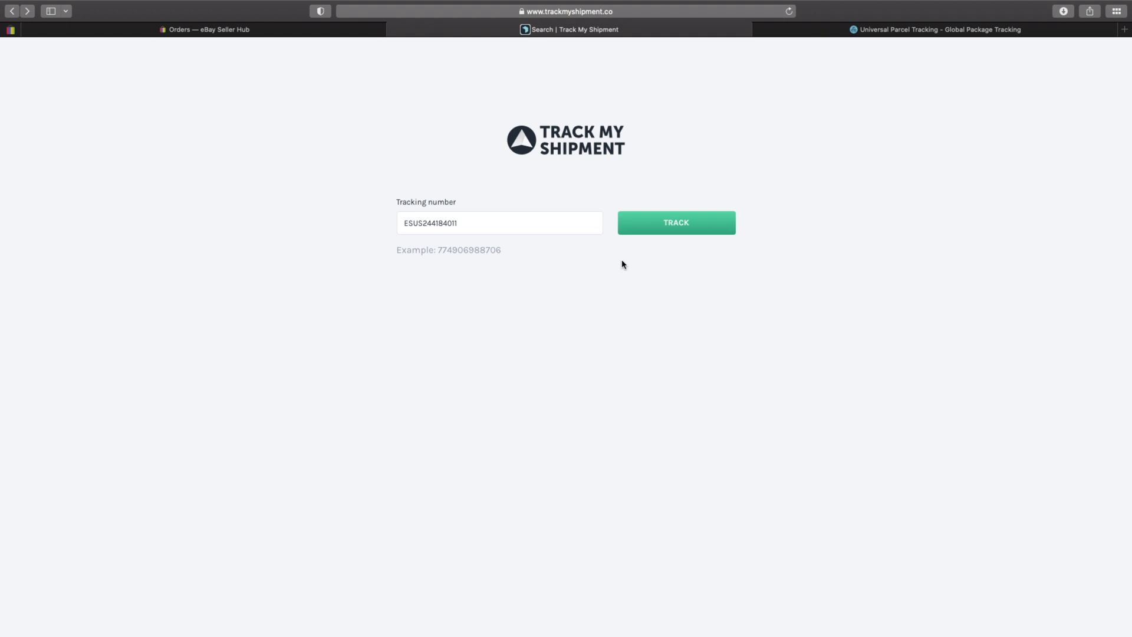
pyautogui.click(676, 222)
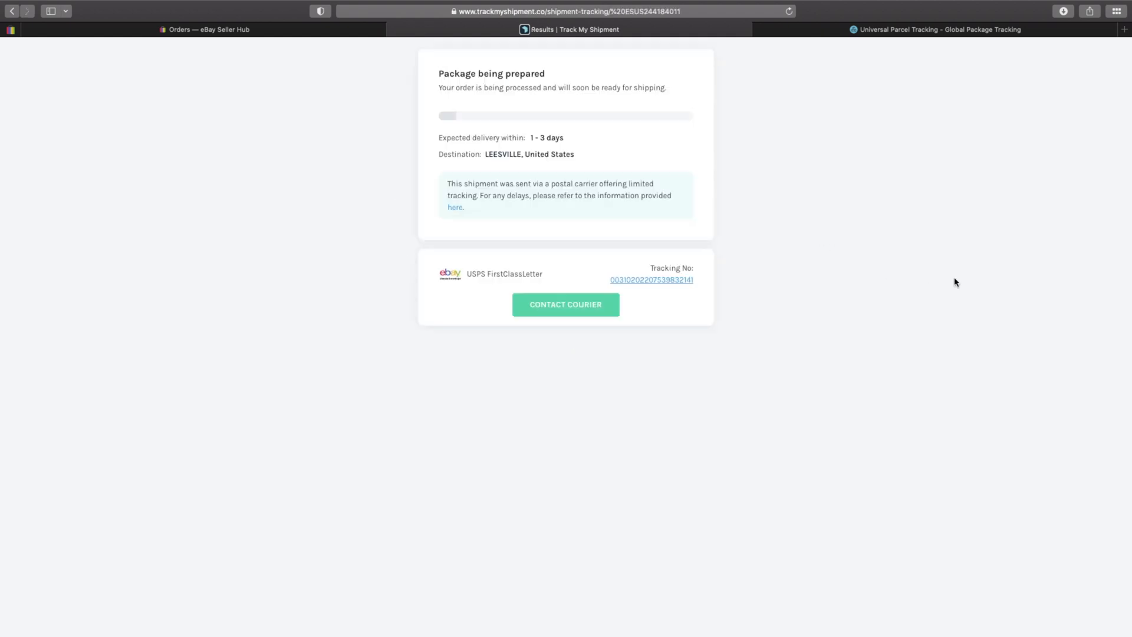
pyautogui.moveTo(435, 78)
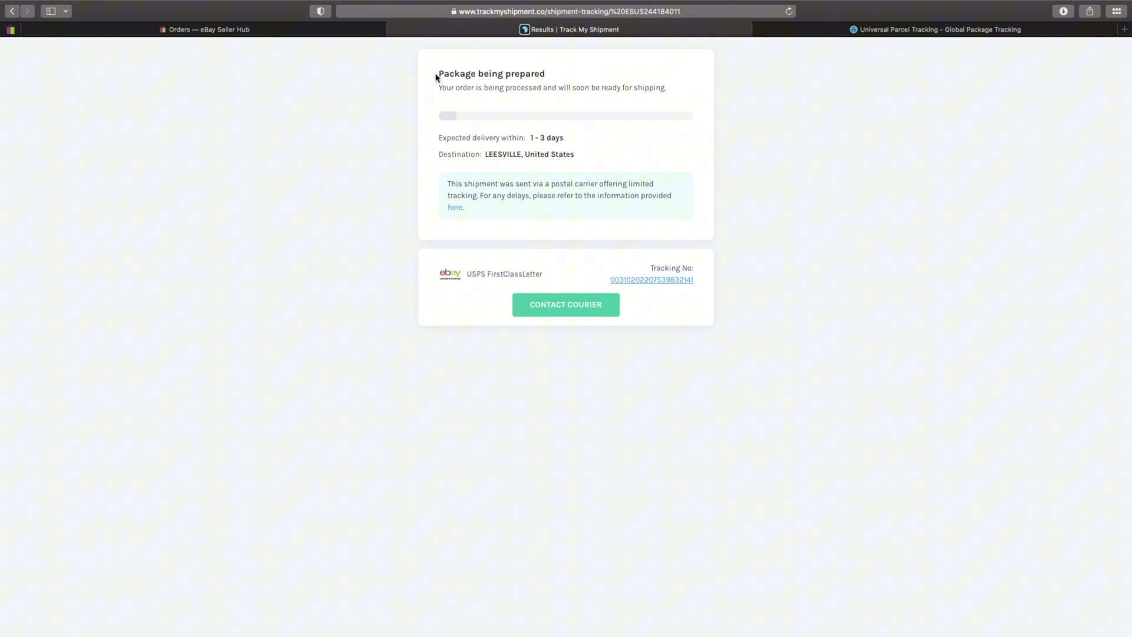
pyautogui.moveTo(634, 101)
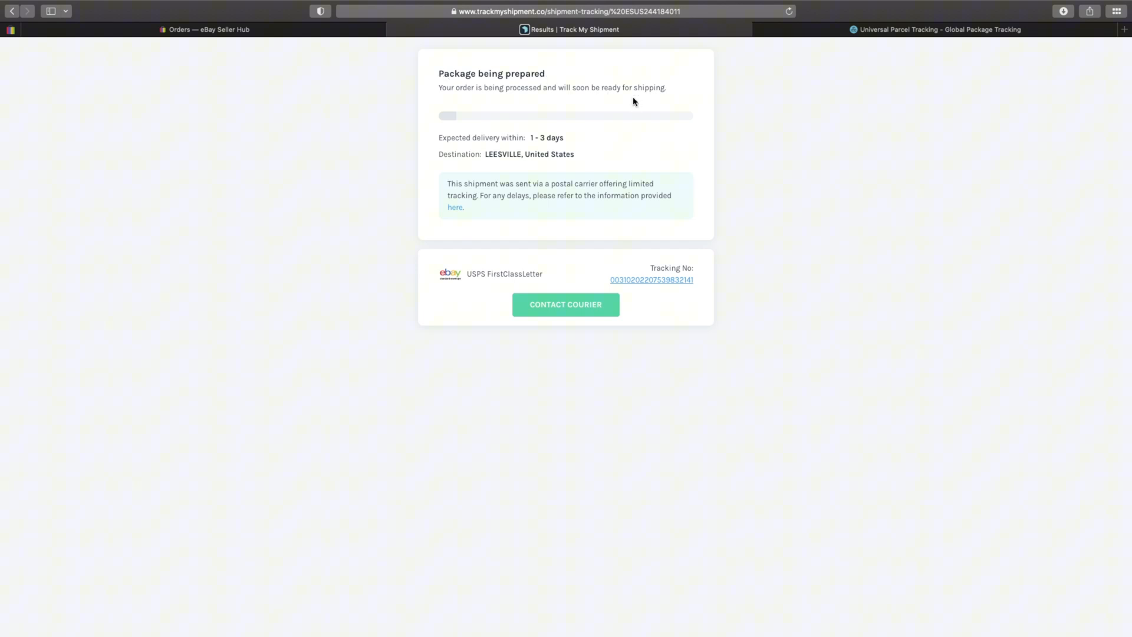
pyautogui.moveTo(628, 293)
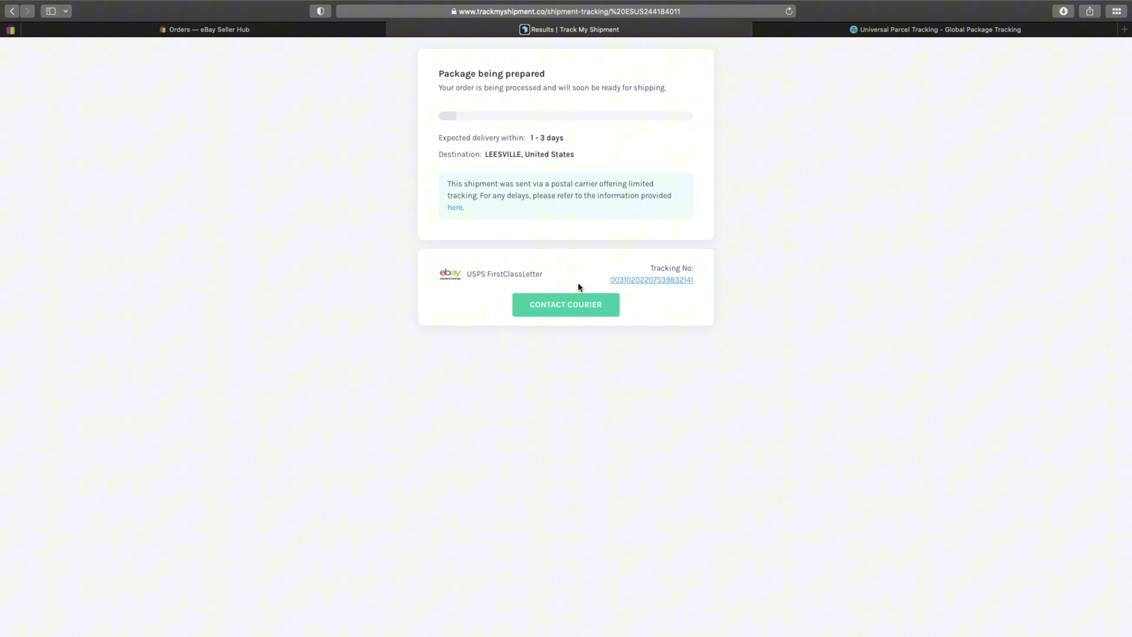
pyautogui.moveTo(605, 282)
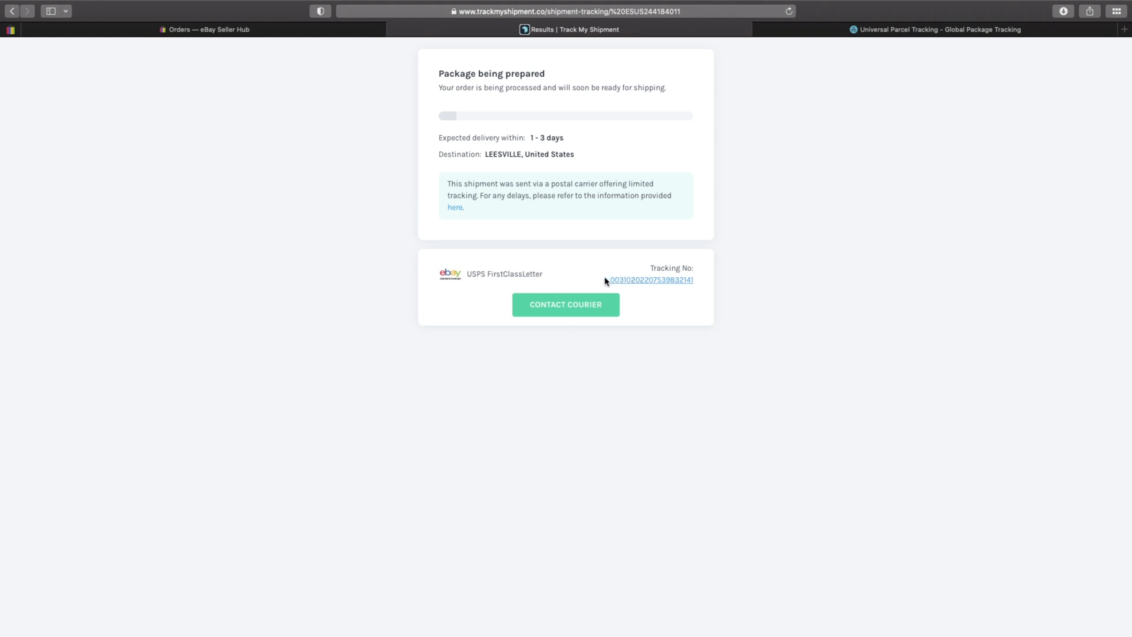
pyautogui.doubleClick(650, 280)
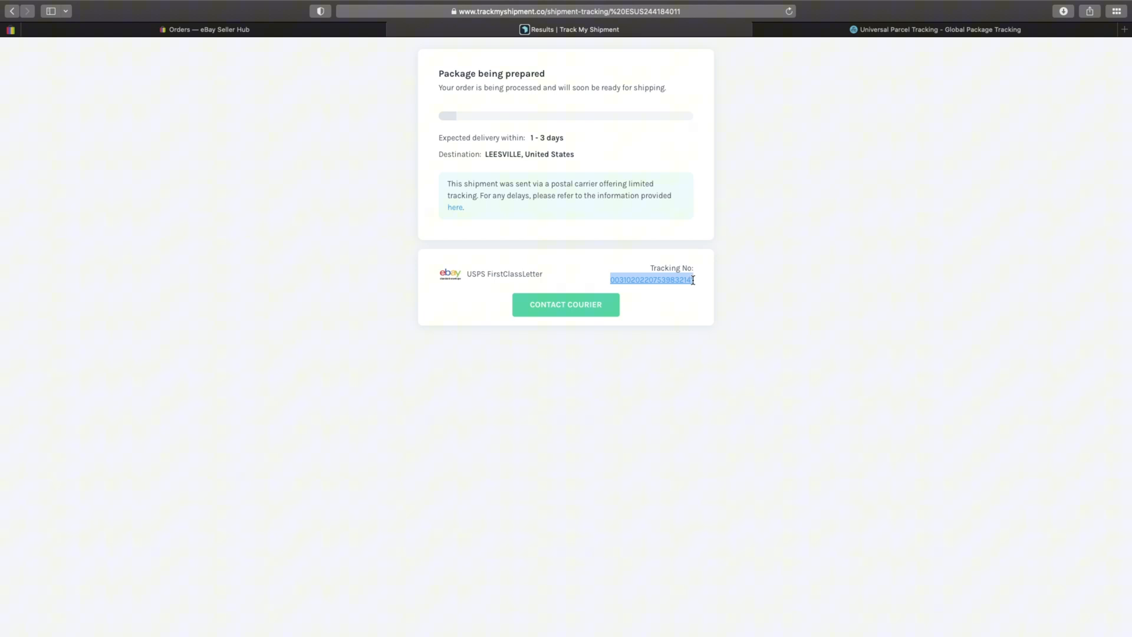
pyautogui.moveTo(678, 288)
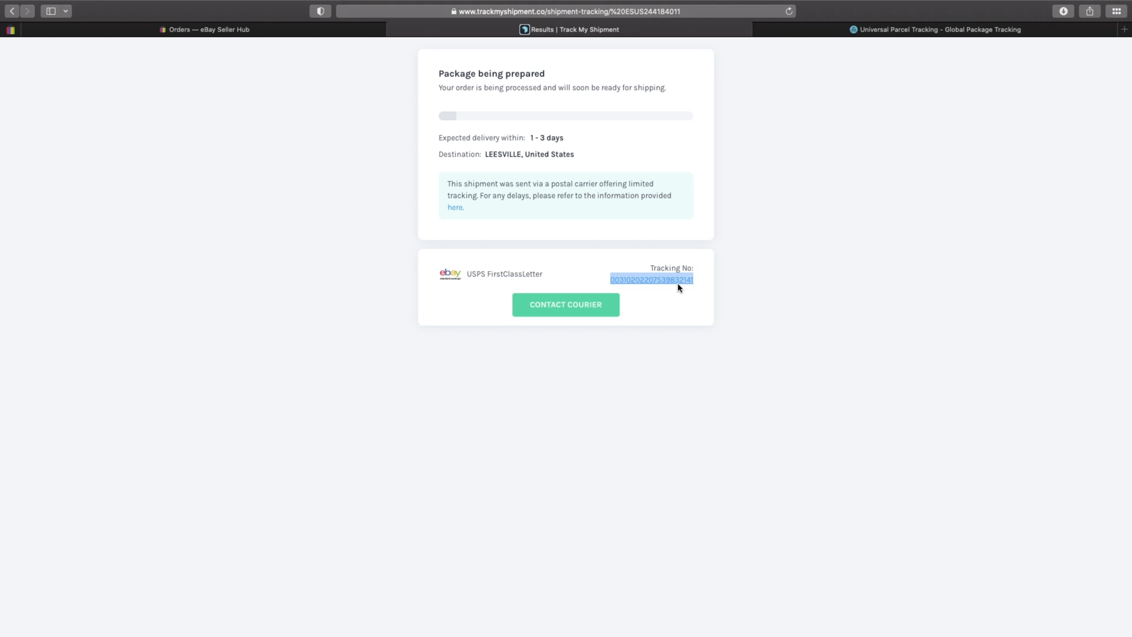
pyautogui.moveTo(887, 38)
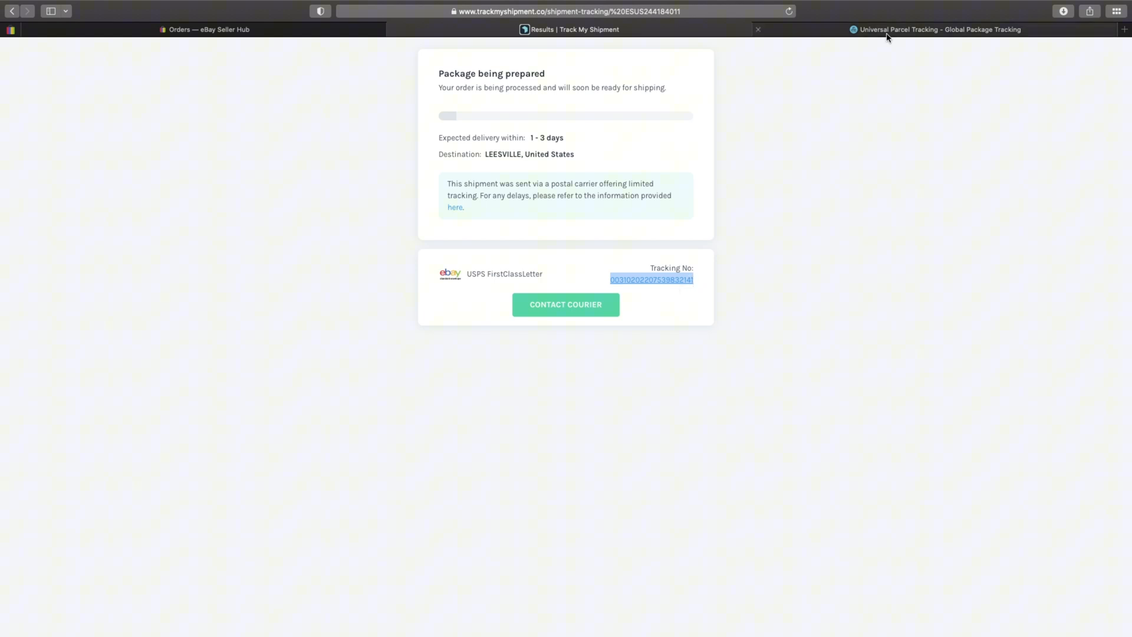
pyautogui.click(938, 30)
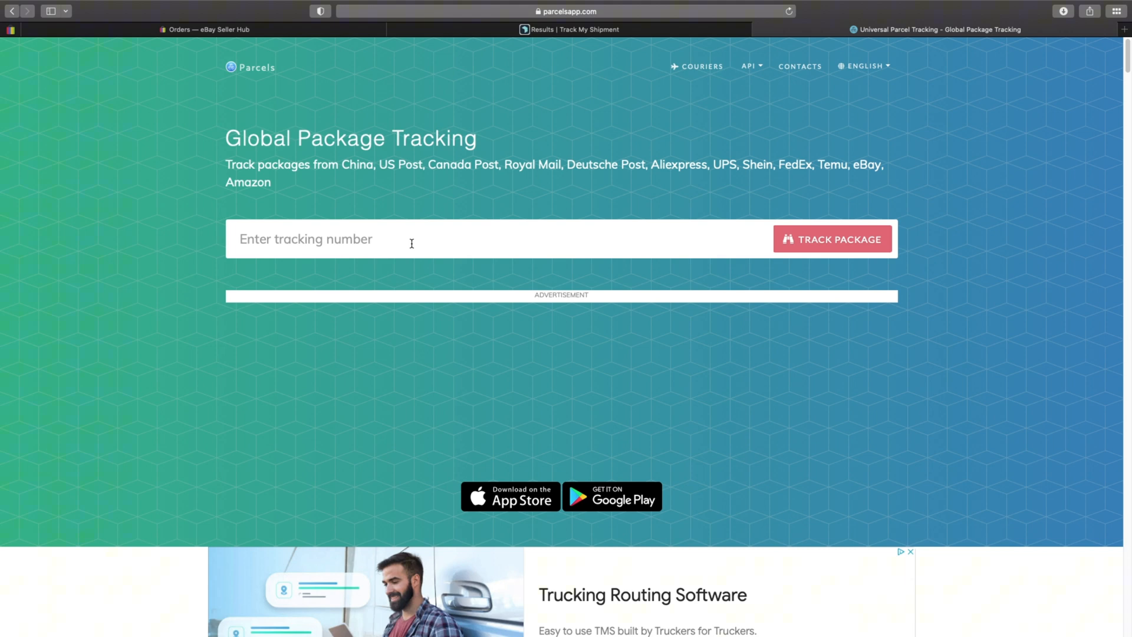
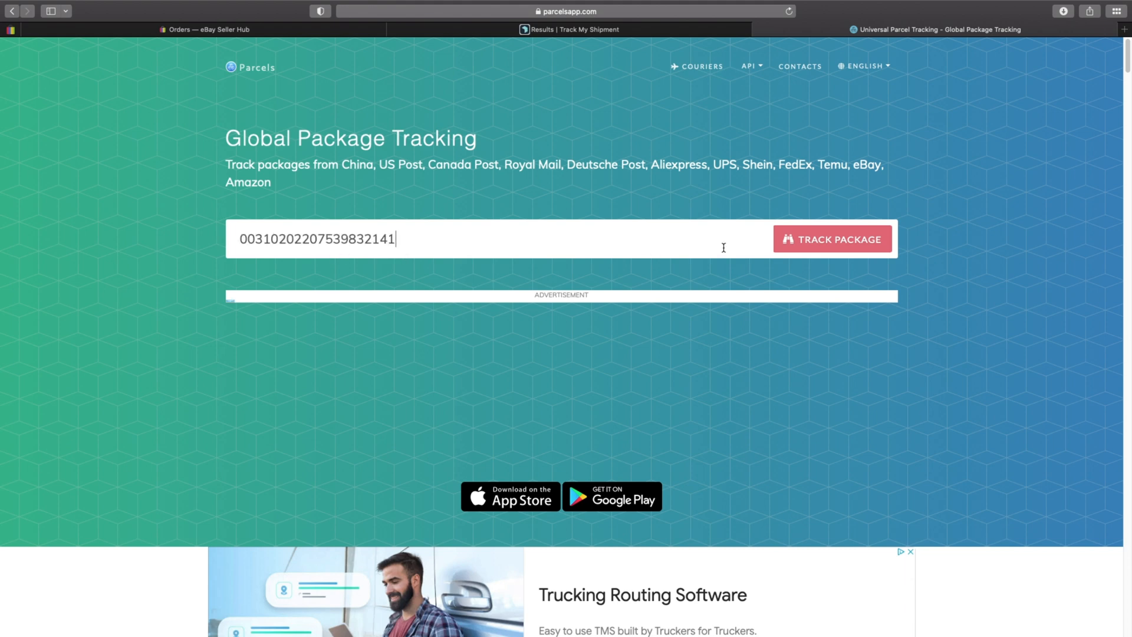
pyautogui.click(832, 238)
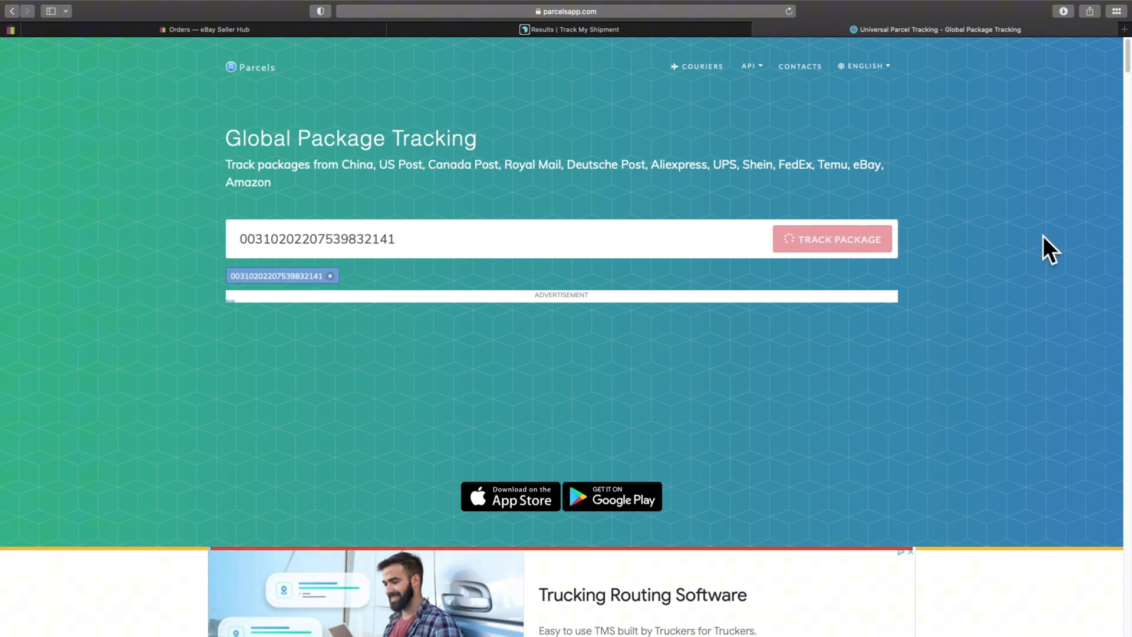
pyautogui.click(831, 239)
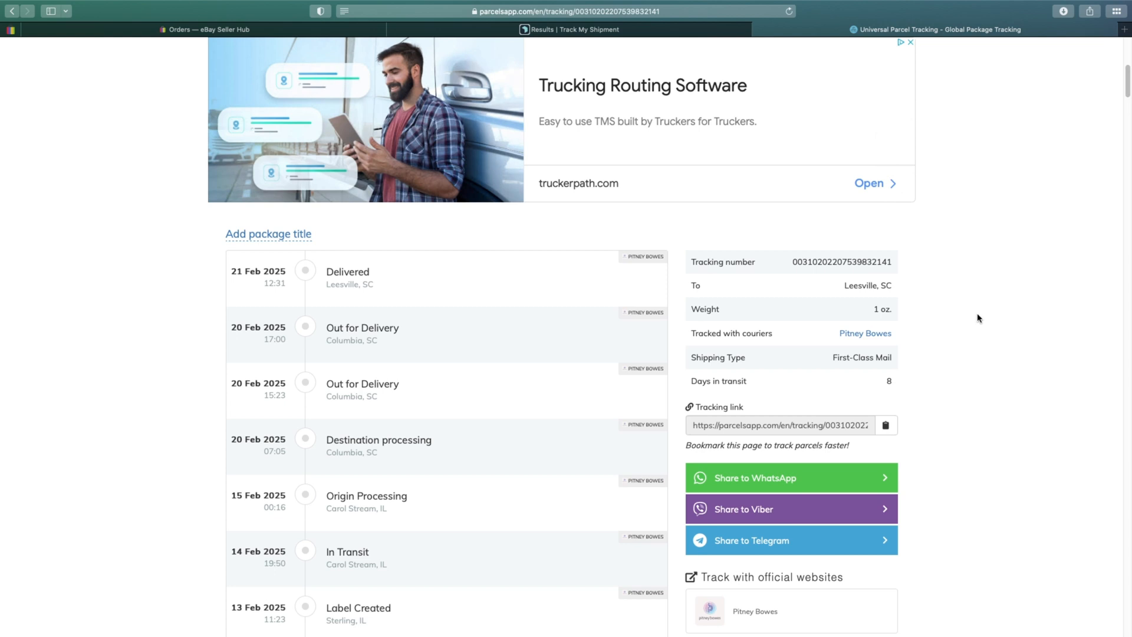
pyautogui.moveTo(979, 319)
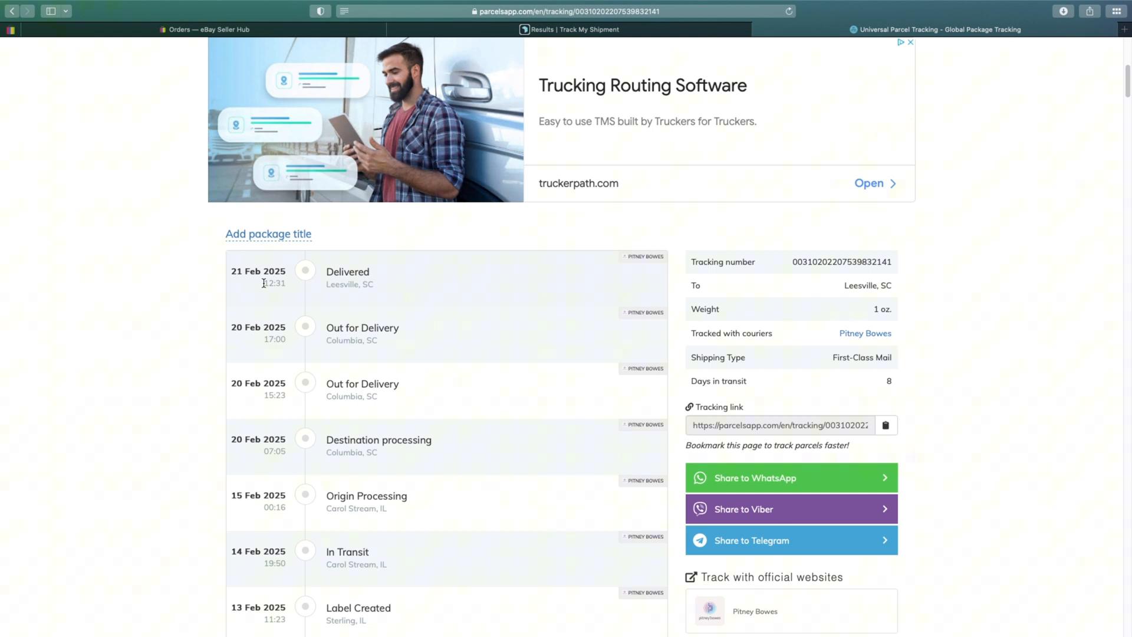
pyautogui.click(205, 30)
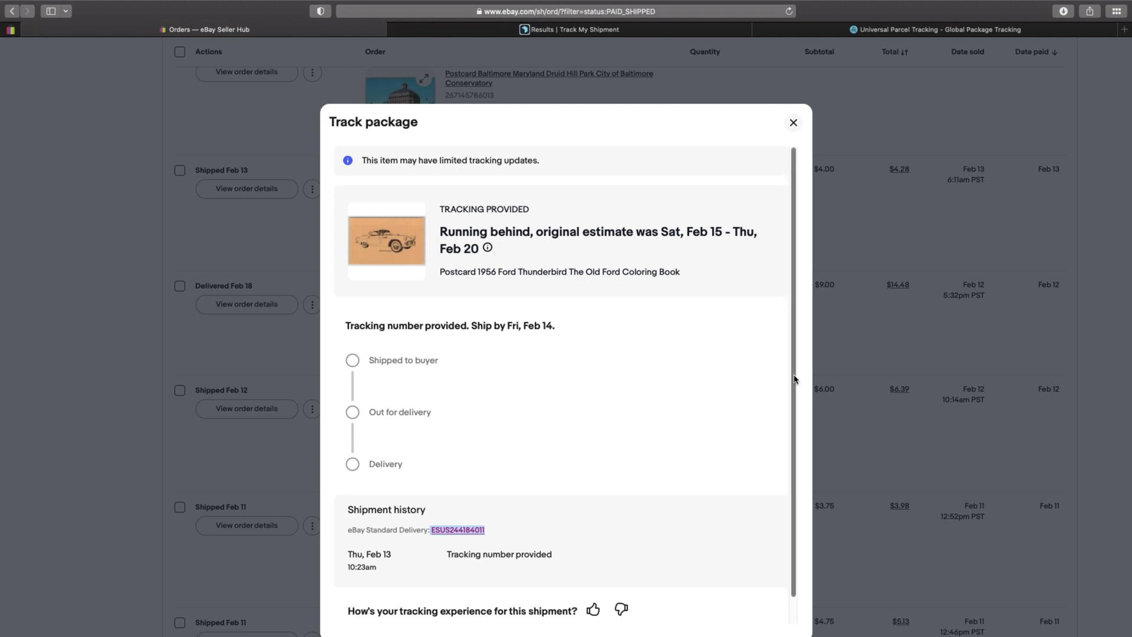
pyautogui.moveTo(791, 408)
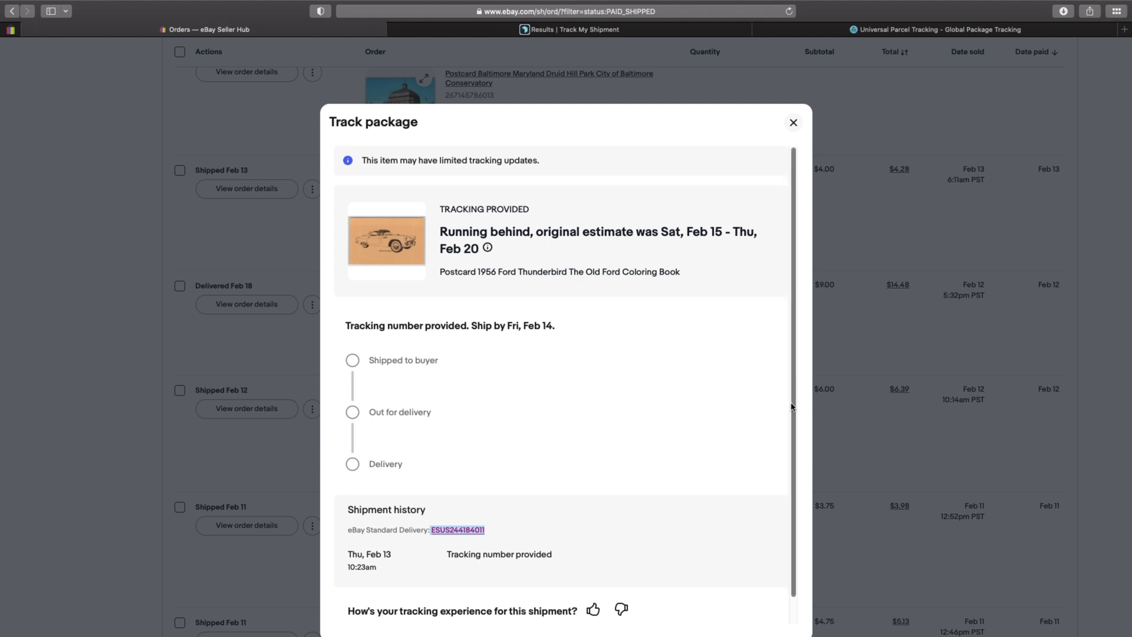
pyautogui.moveTo(655, 71)
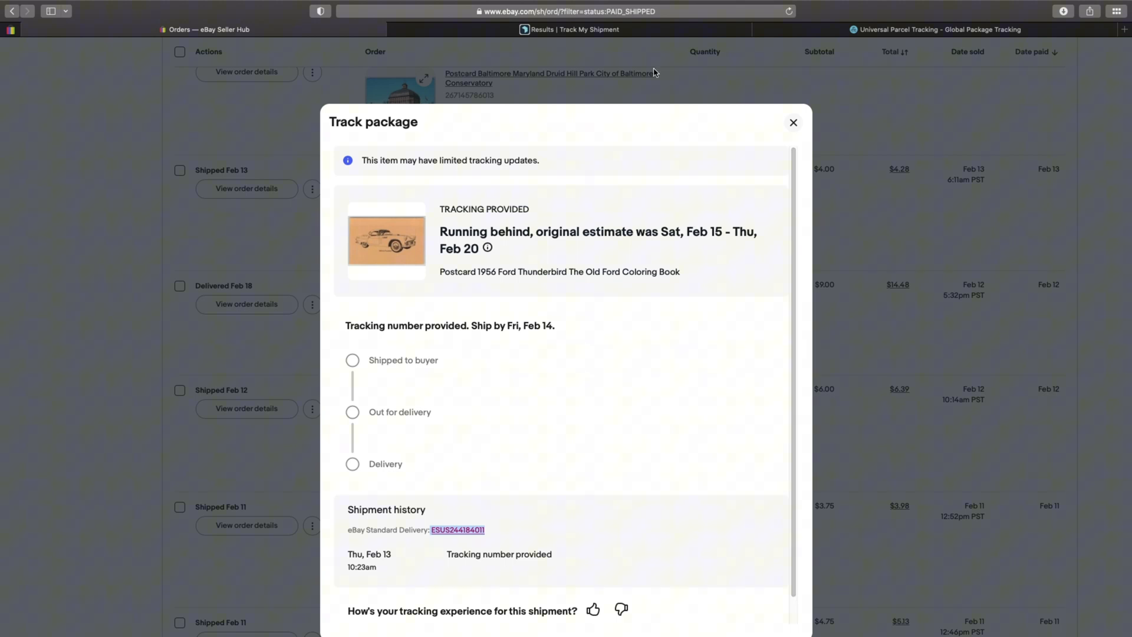
# - Go back to the Parcels timeline showing the postcard delivered on 21 Feb
pyautogui.click(457, 530)
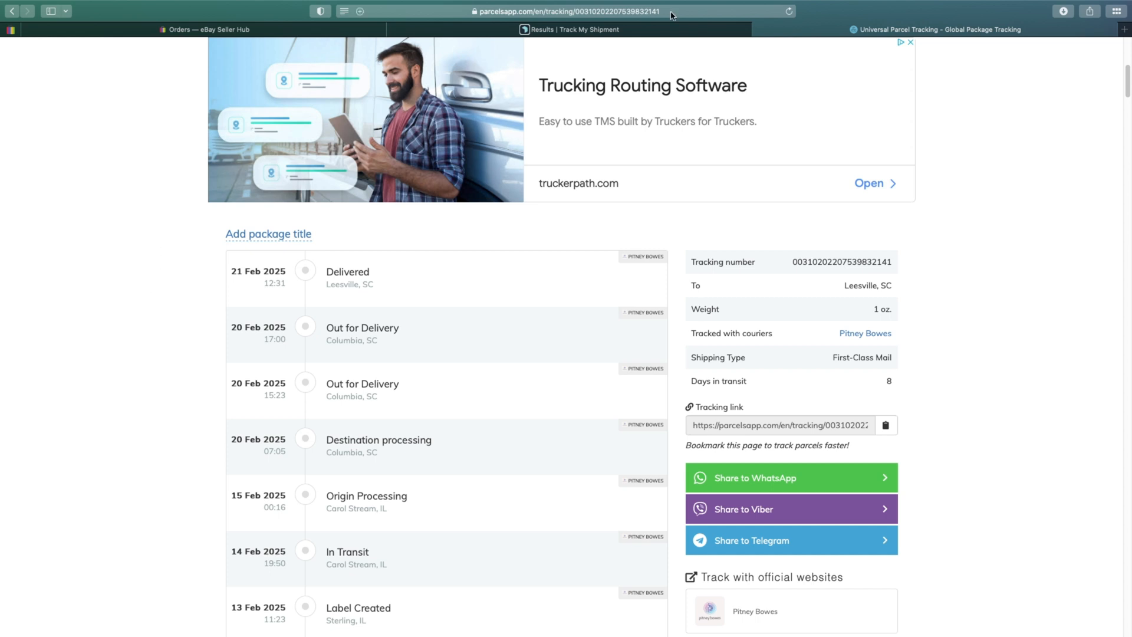
pyautogui.moveTo(581, 16)
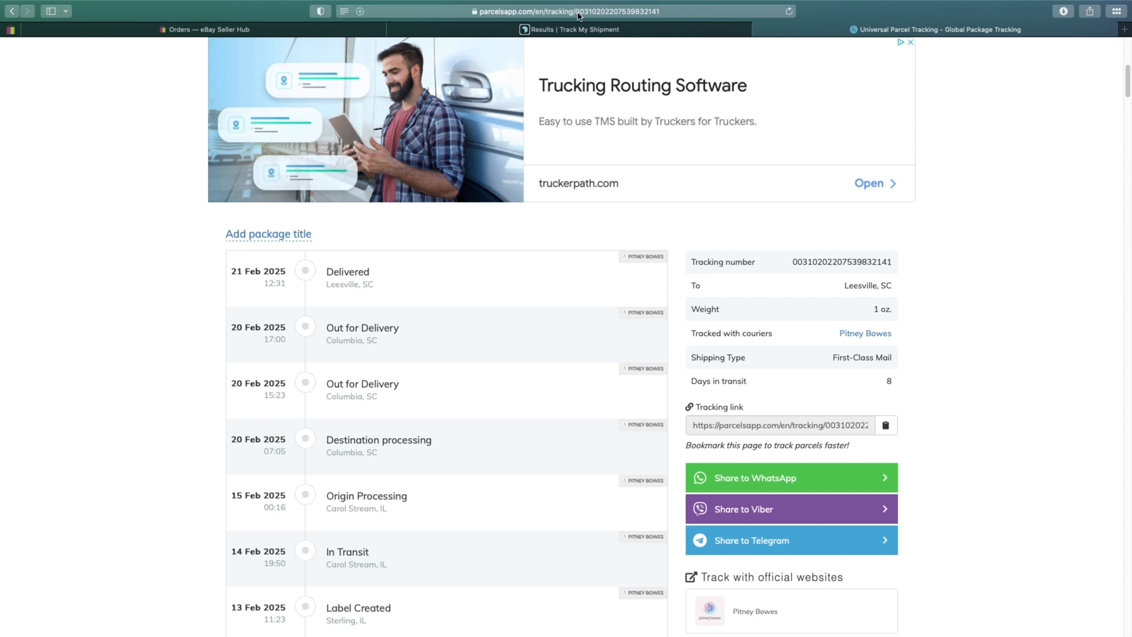
pyautogui.moveTo(678, 15)
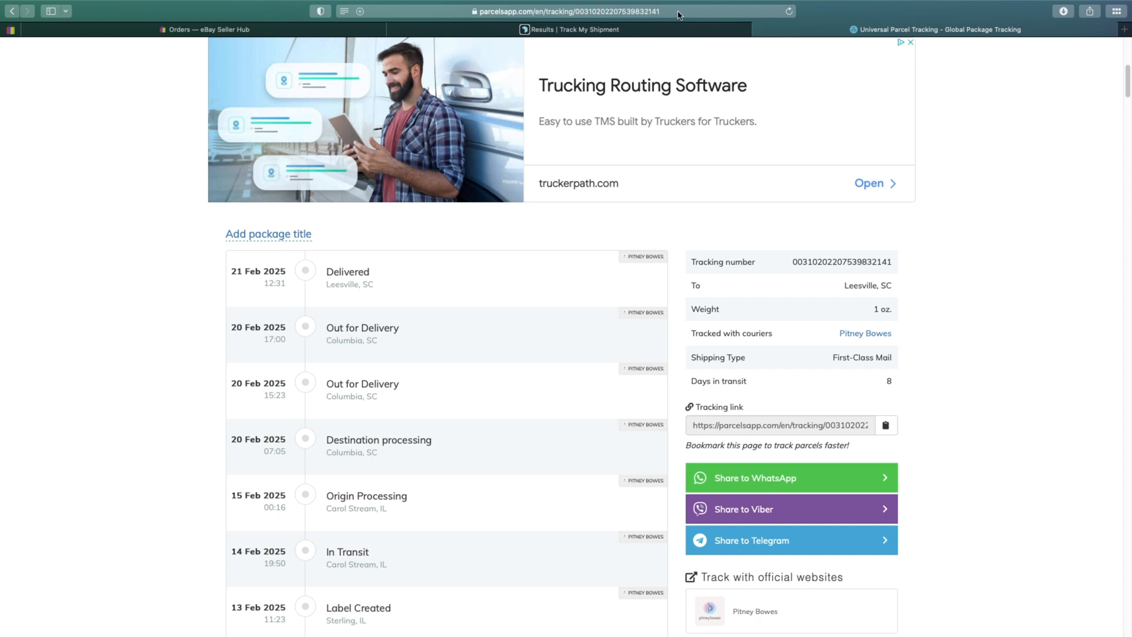